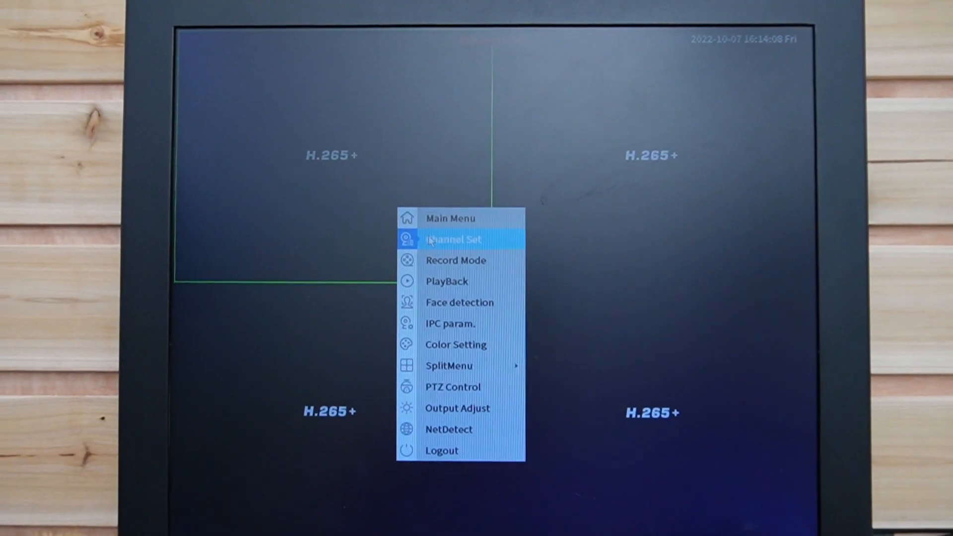
- Search the network from the IP channel setup so two discovered IP cameras are listed
click(452, 239)
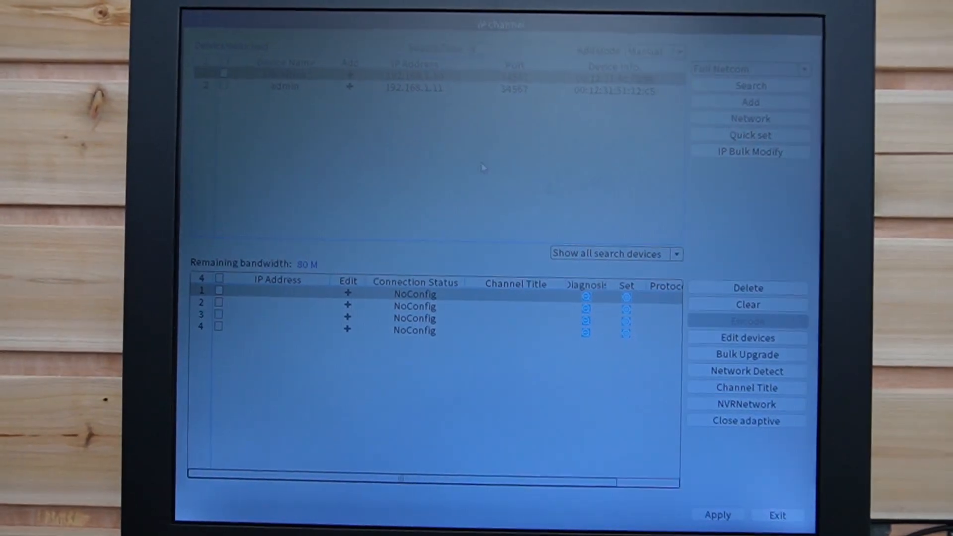
click(750, 85)
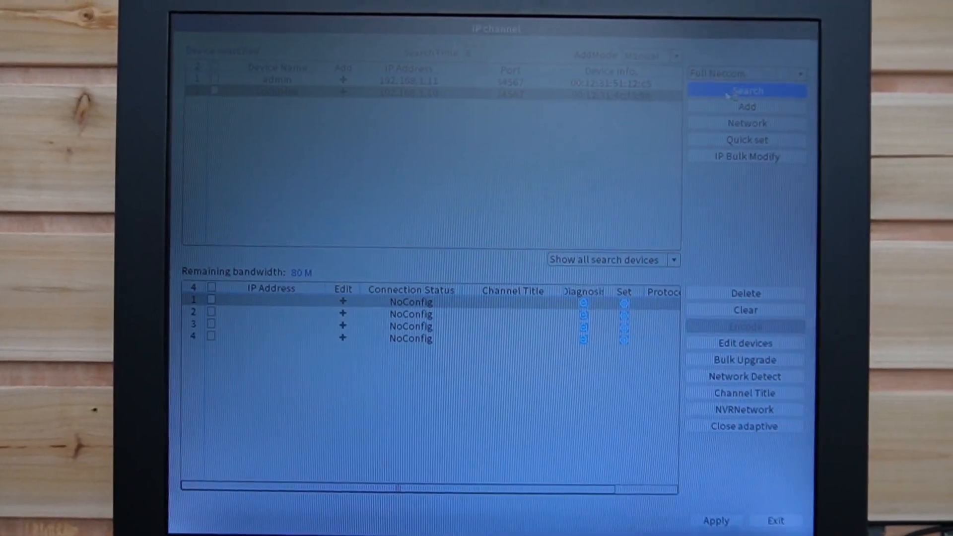